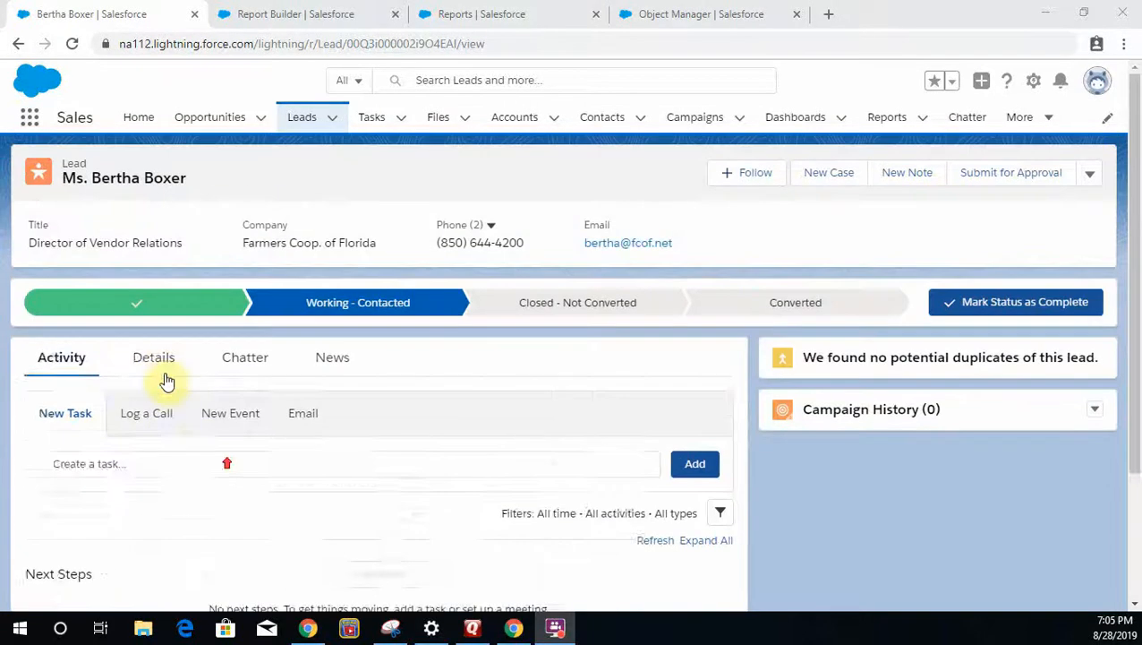
Show Ms. Bertha Boxer's lead Details down to the Created By date and time
left_click(154, 357)
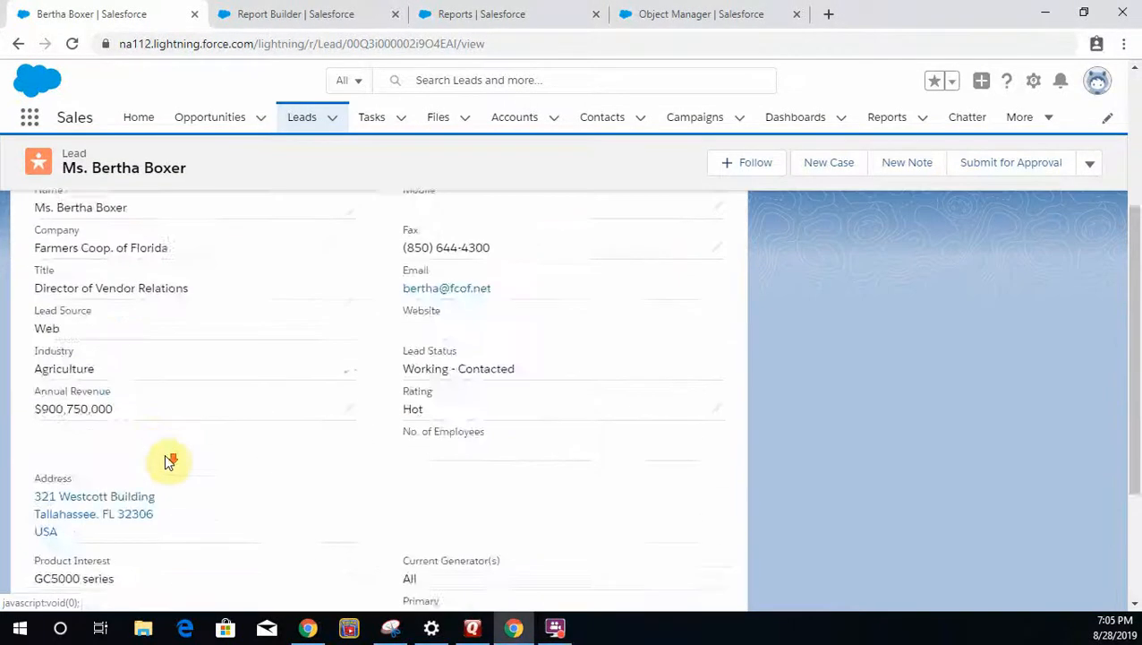
scroll("down", 3)
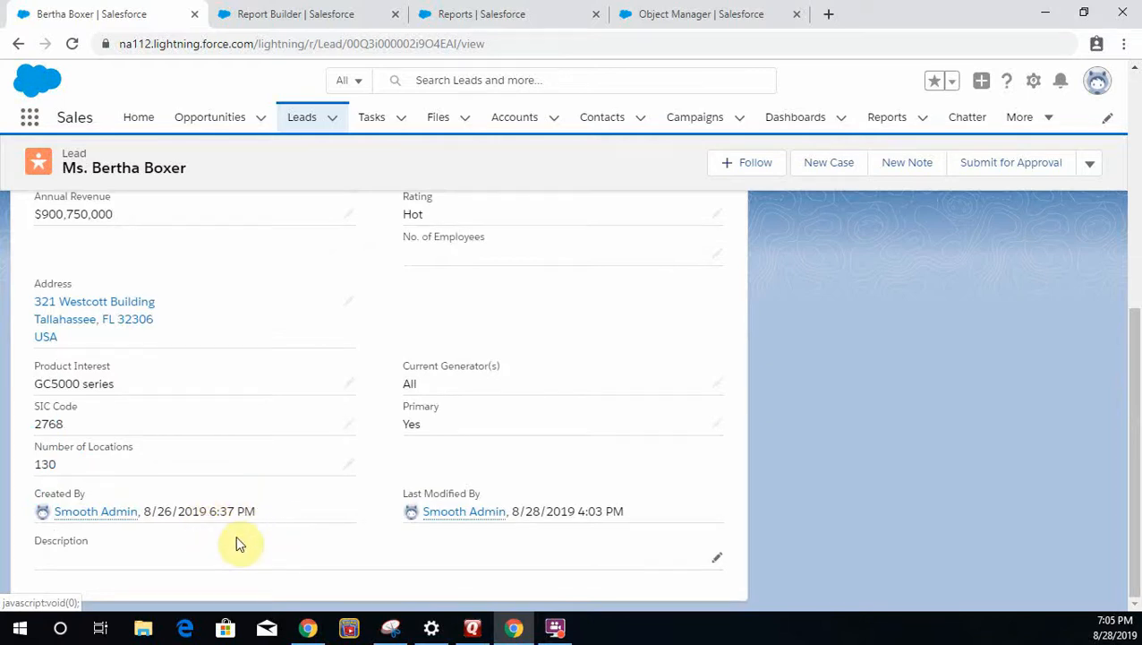
mouse_move(341, 479)
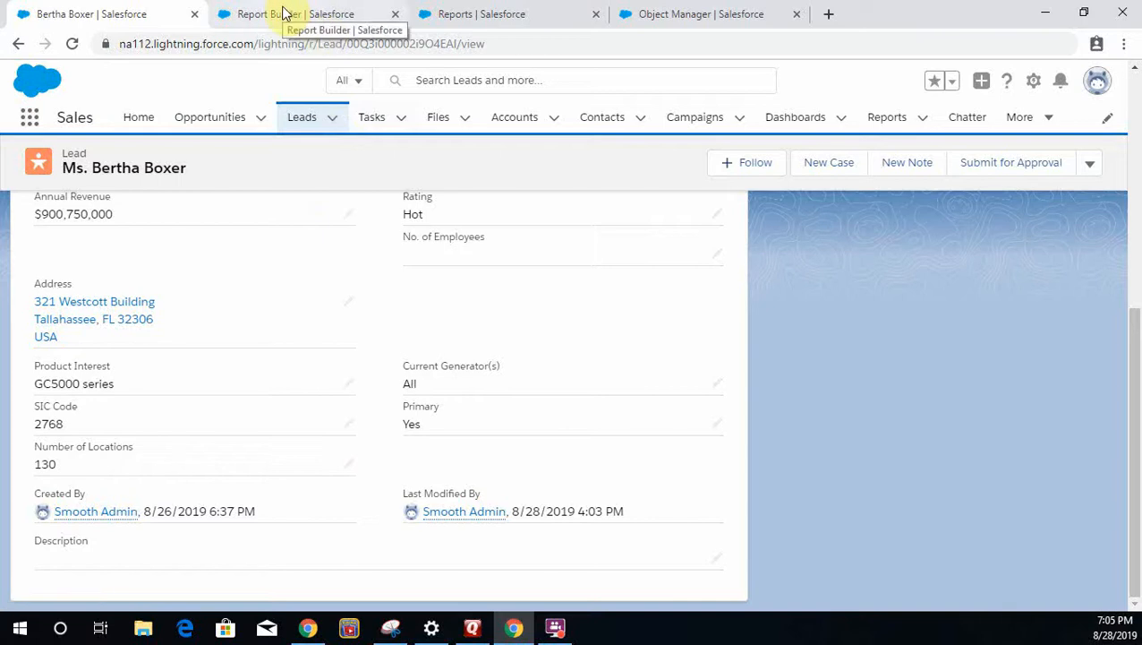
Filter the New Leads Report's available columns by 'creat' to list creation-related fields
left_click(295, 14)
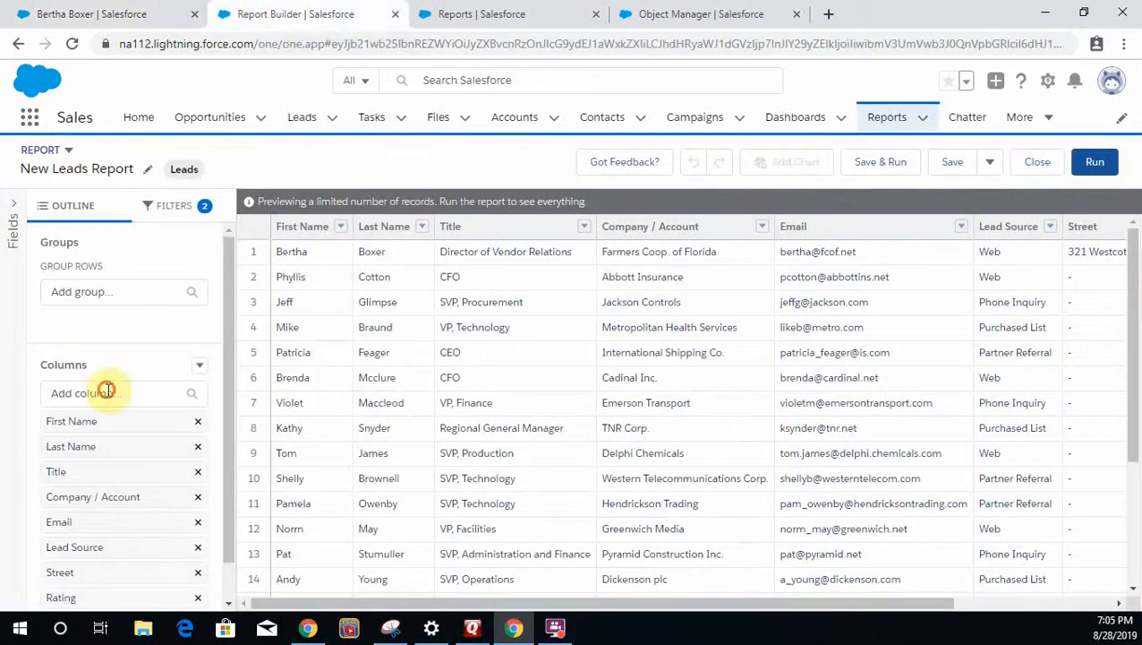
type("creat")
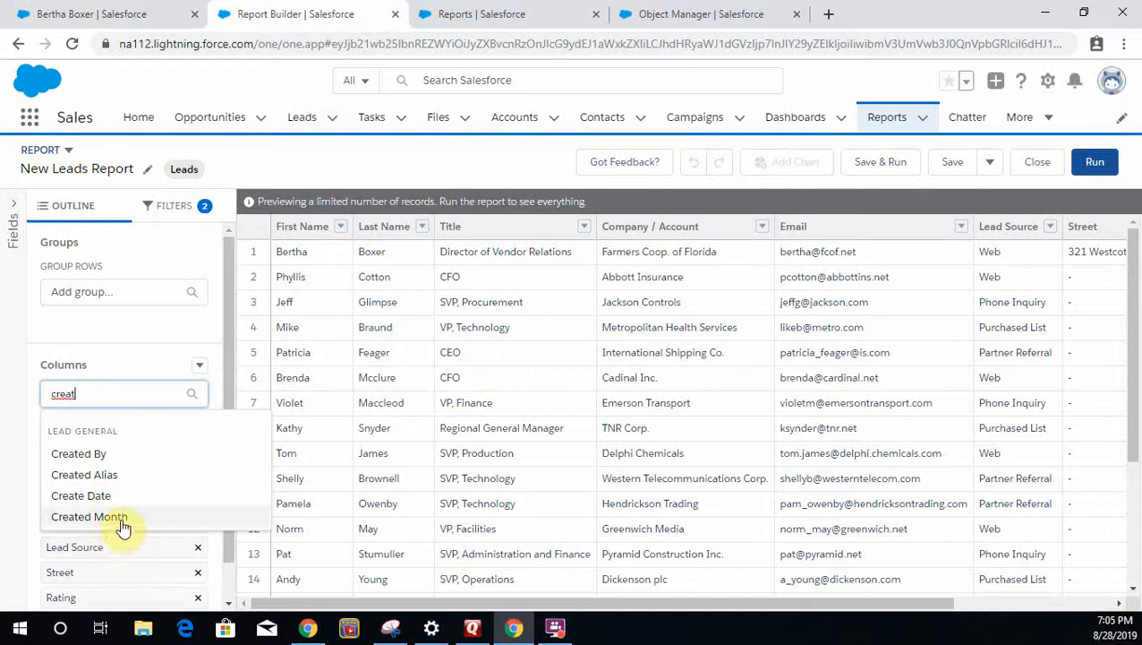
mouse_move(139, 512)
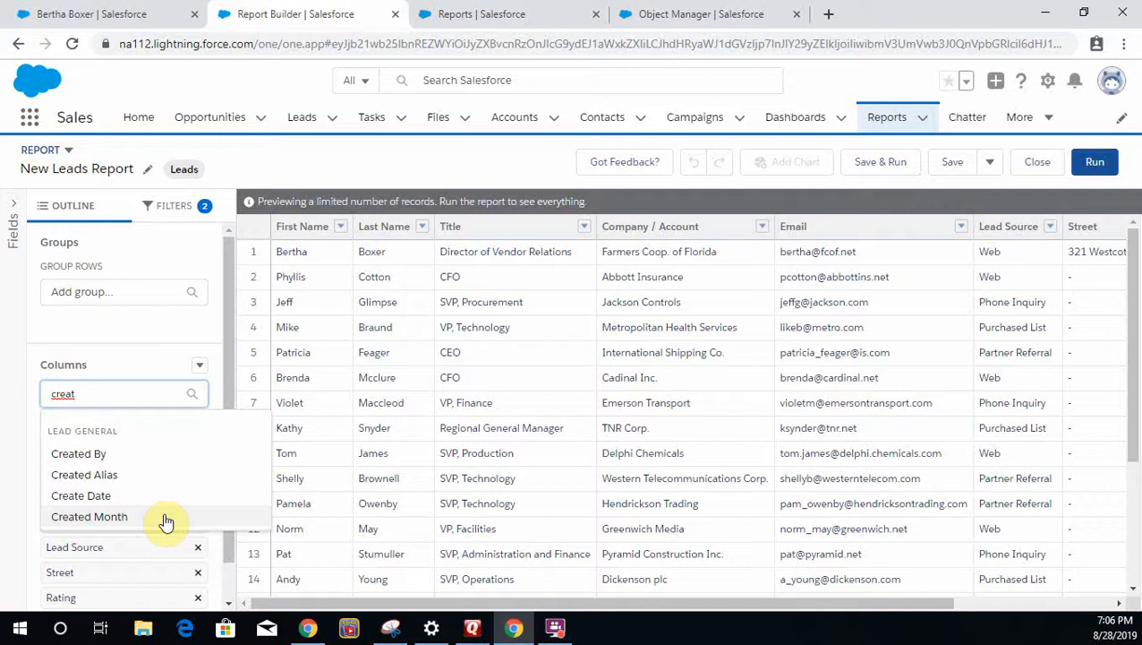
mouse_move(516, 43)
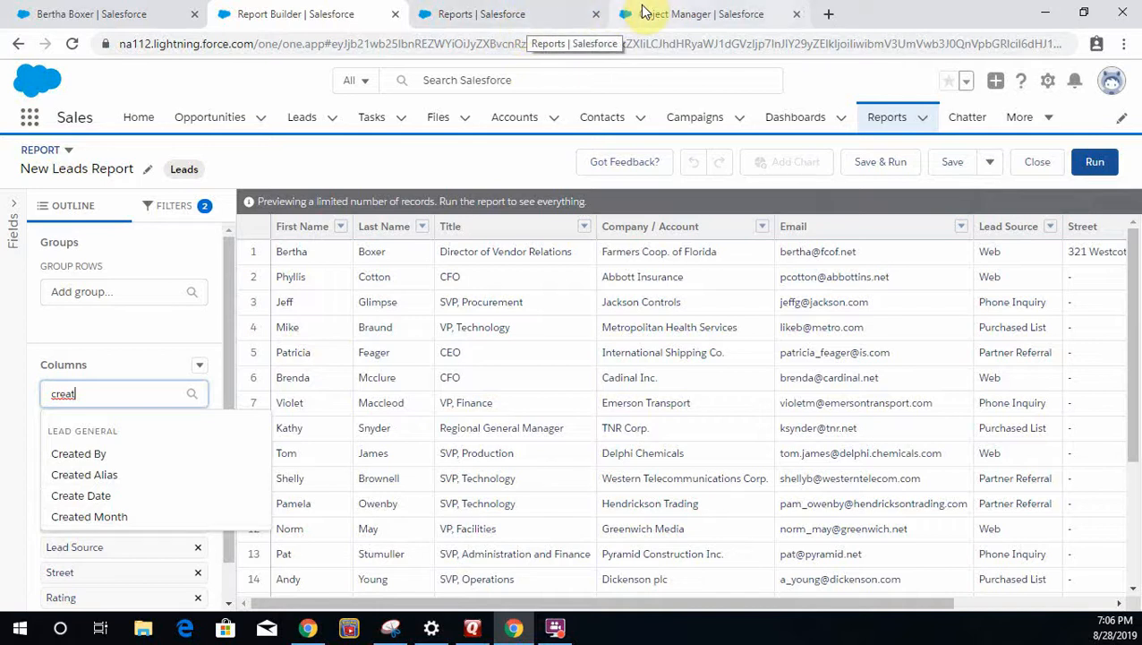
mouse_move(702, 15)
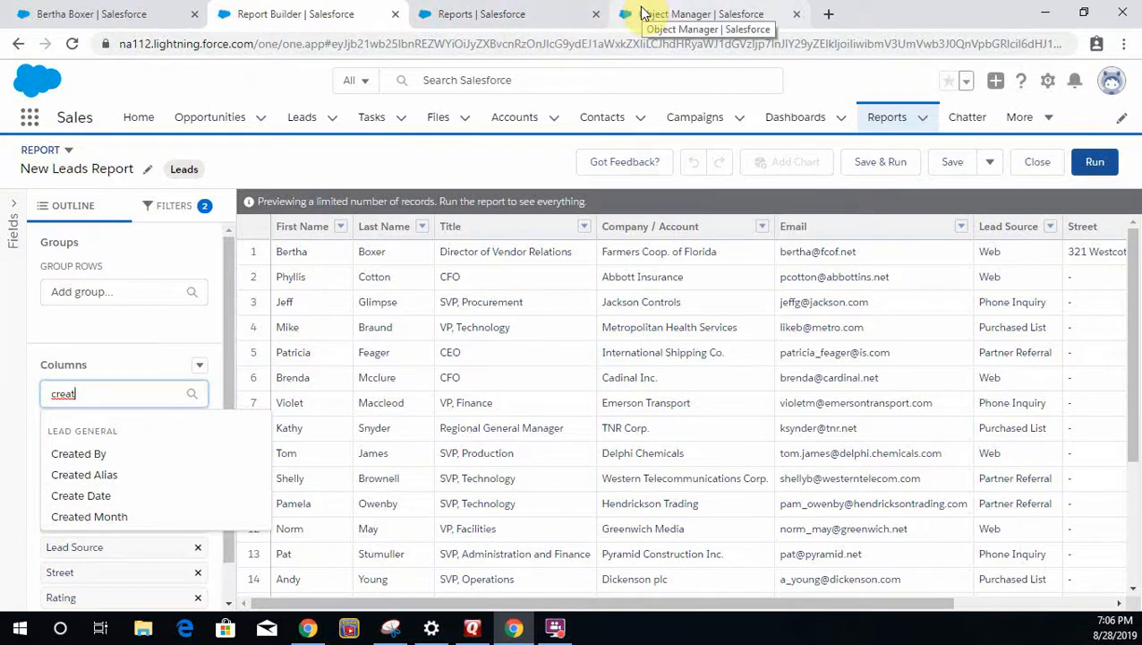
Start a new custom field on the Lead object from Object Manager's Fields & Relationships
left_click(702, 14)
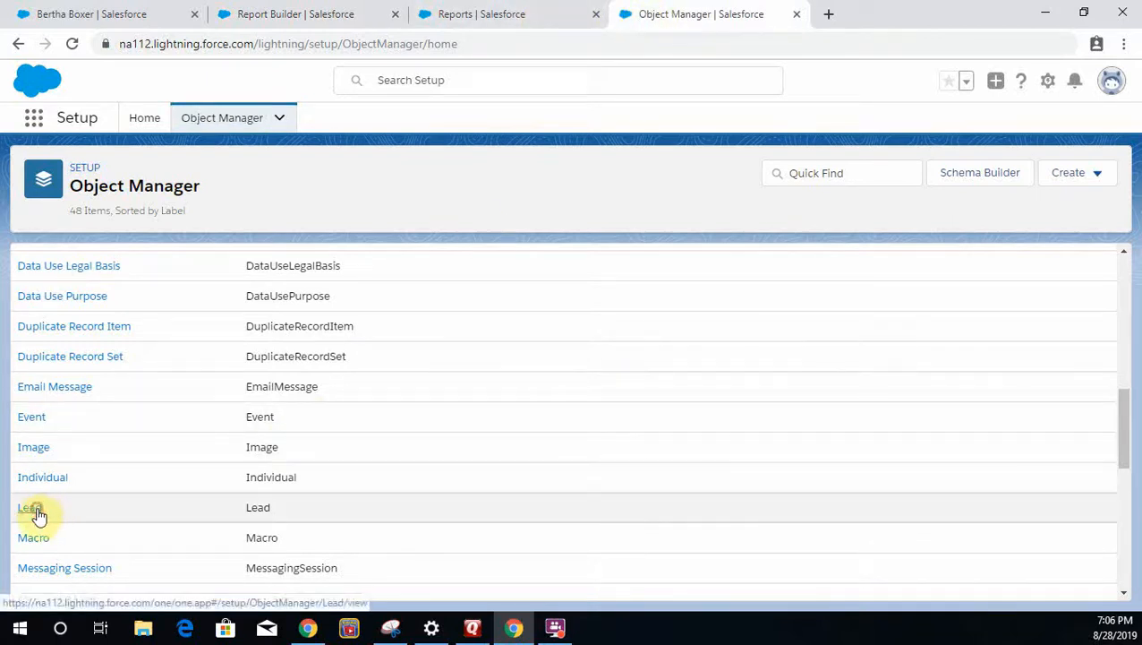
left_click(29, 509)
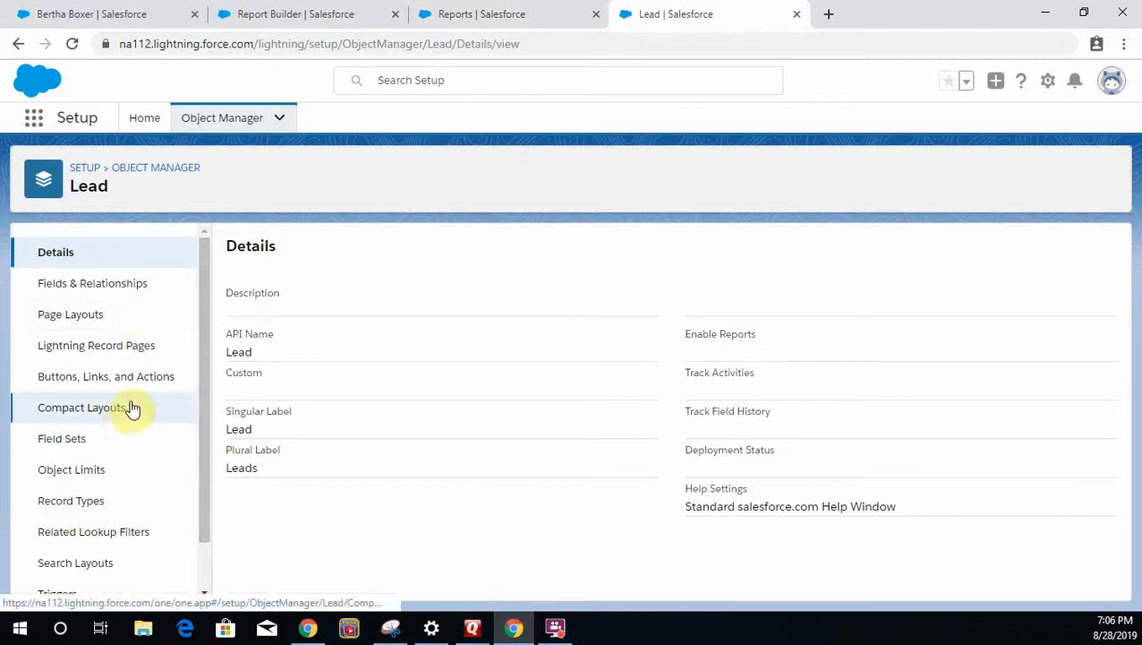
left_click(93, 283)
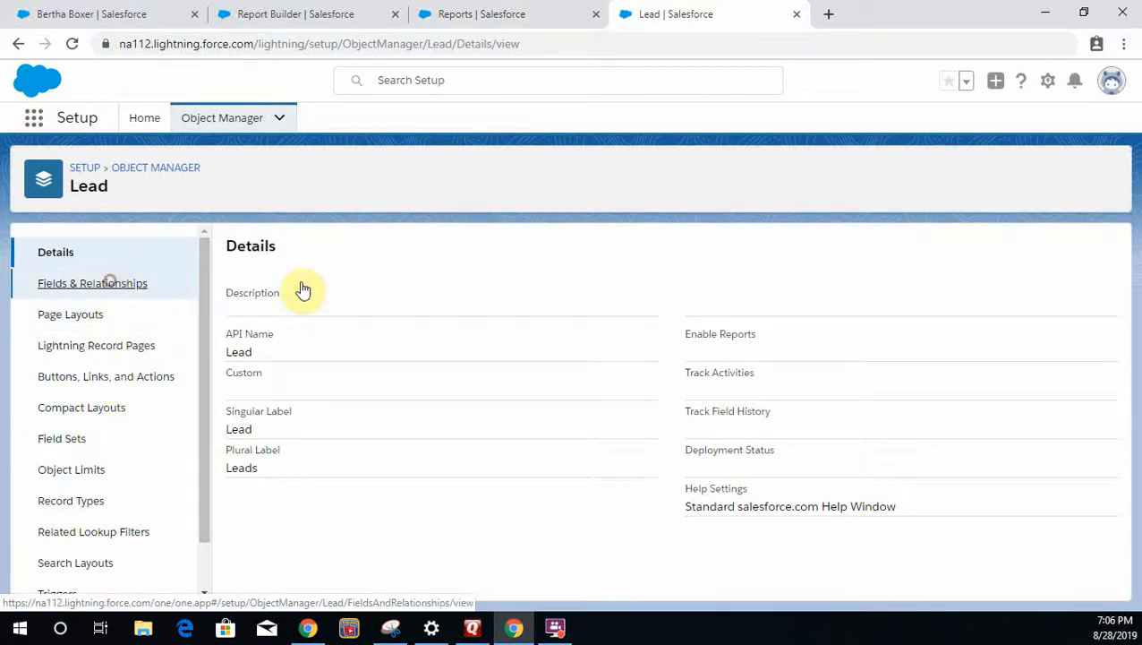
left_click(94, 283)
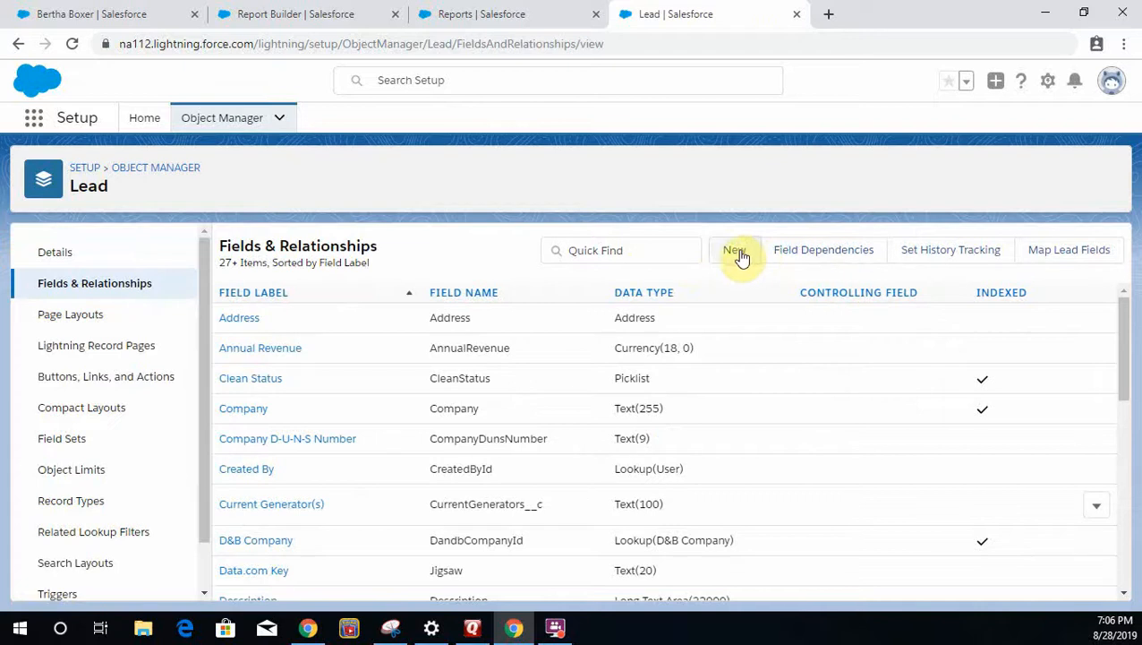
left_click(734, 250)
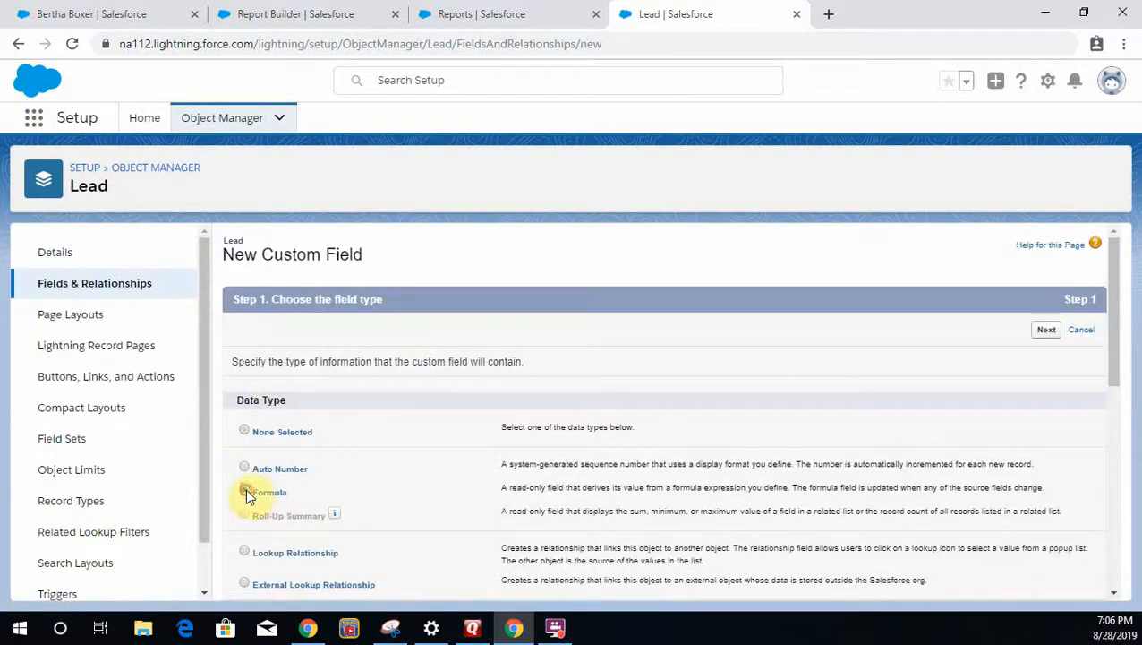
Choose the Formula data type and label the field 'Create Date/Time', reaching the return-type step
left_click(243, 322)
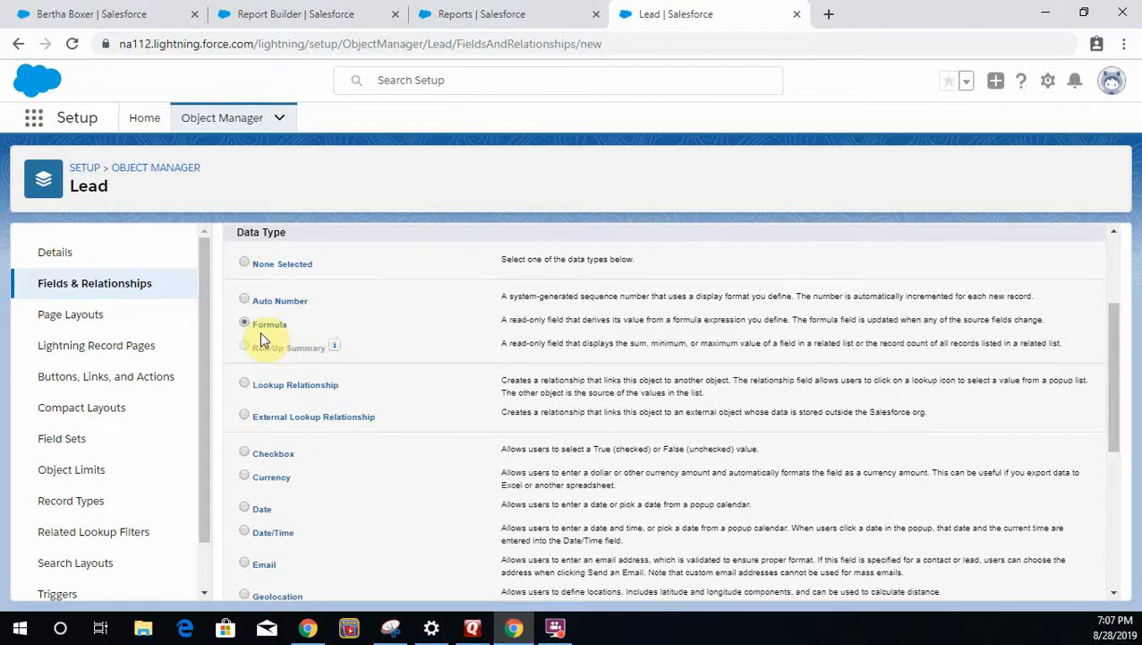
scroll("down", 3)
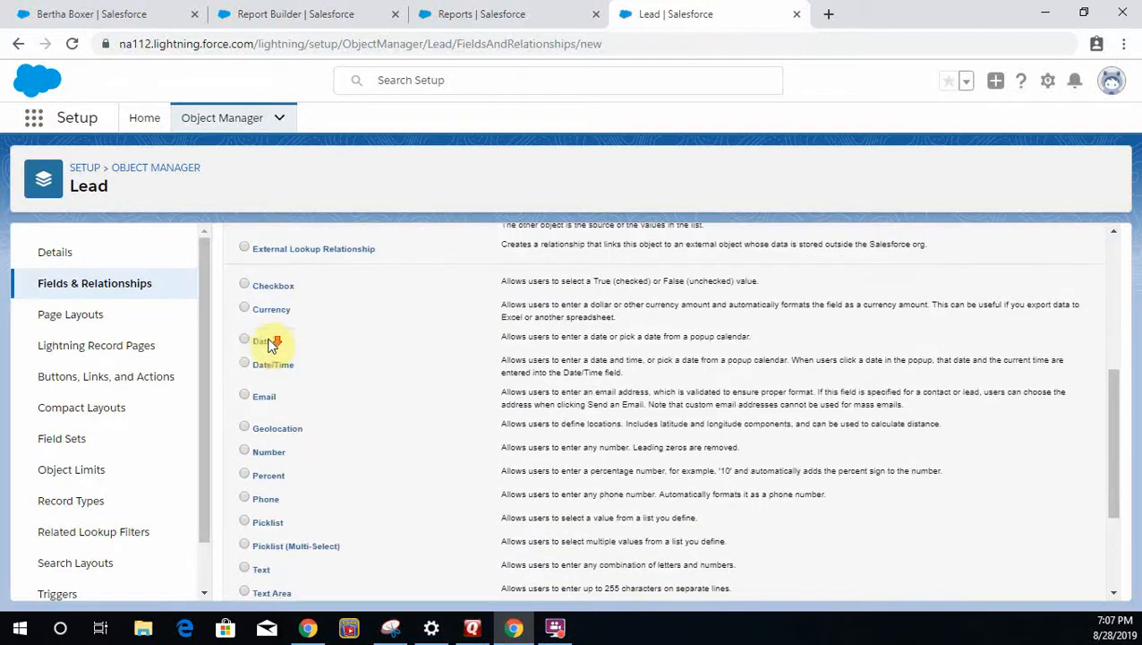
scroll("down", 3)
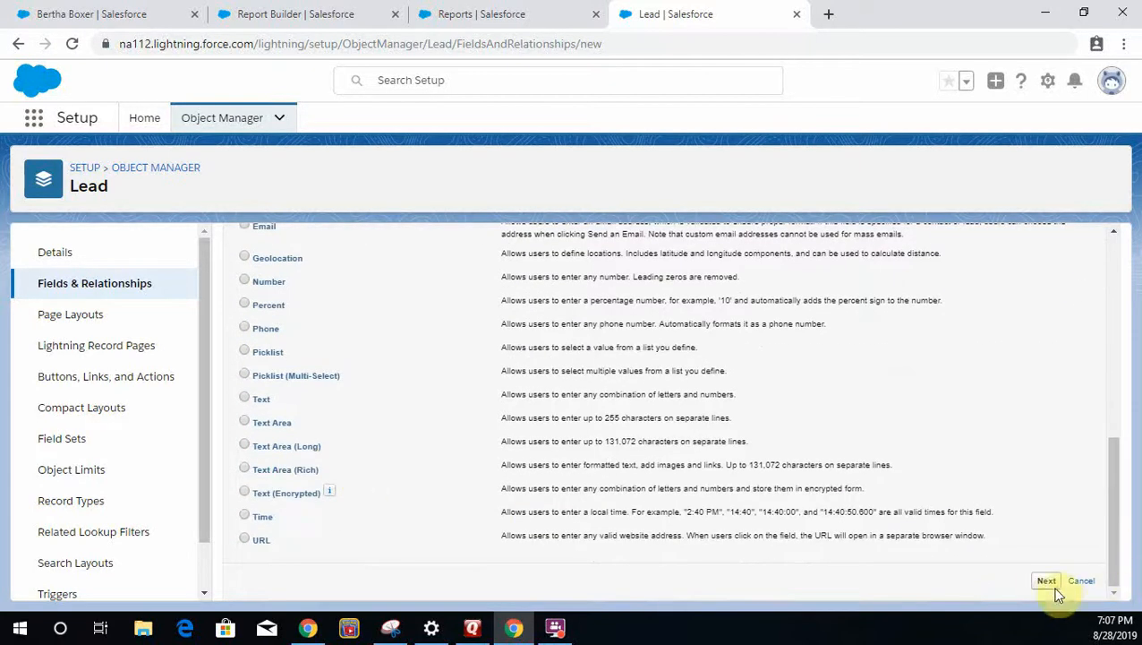
left_click(1045, 580)
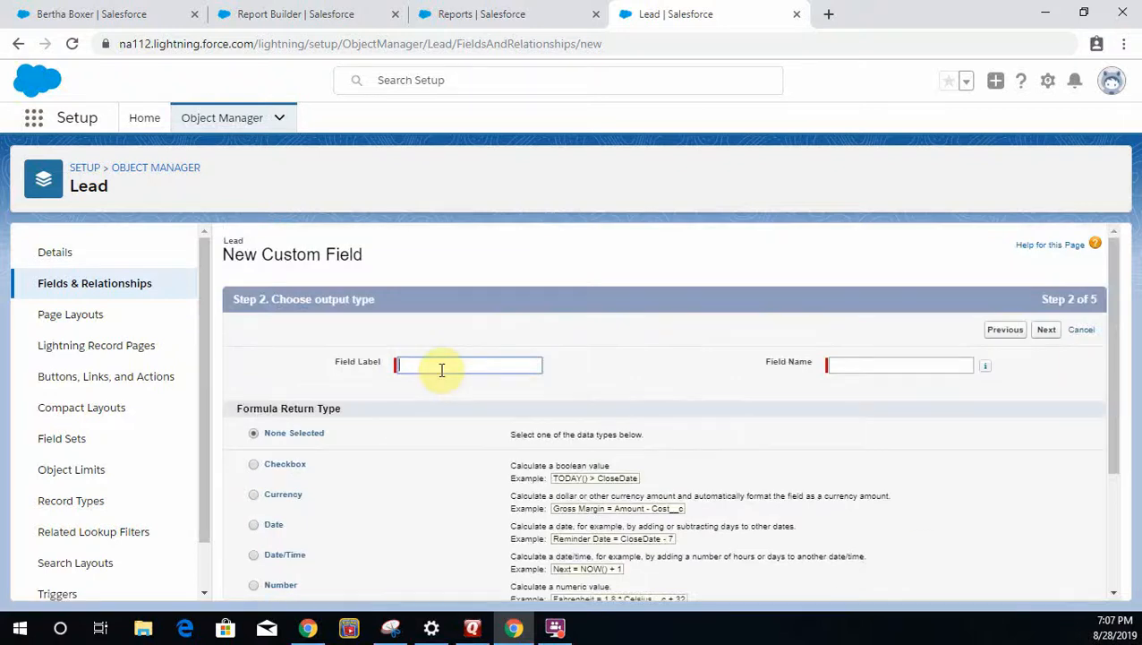
type("create")
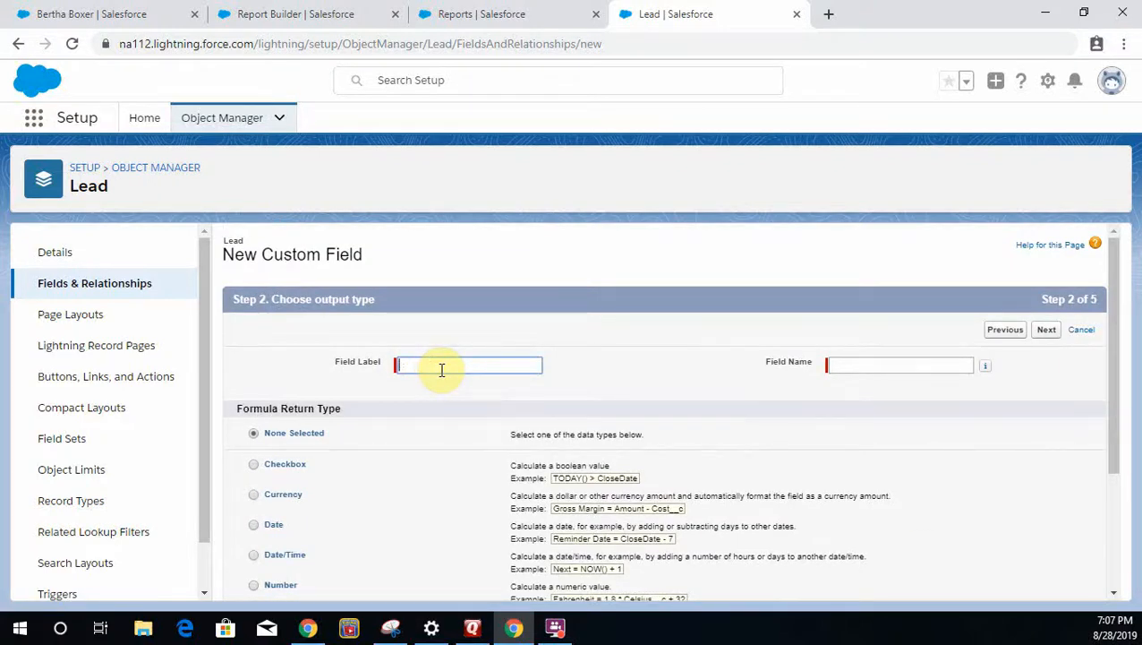
type("cre")
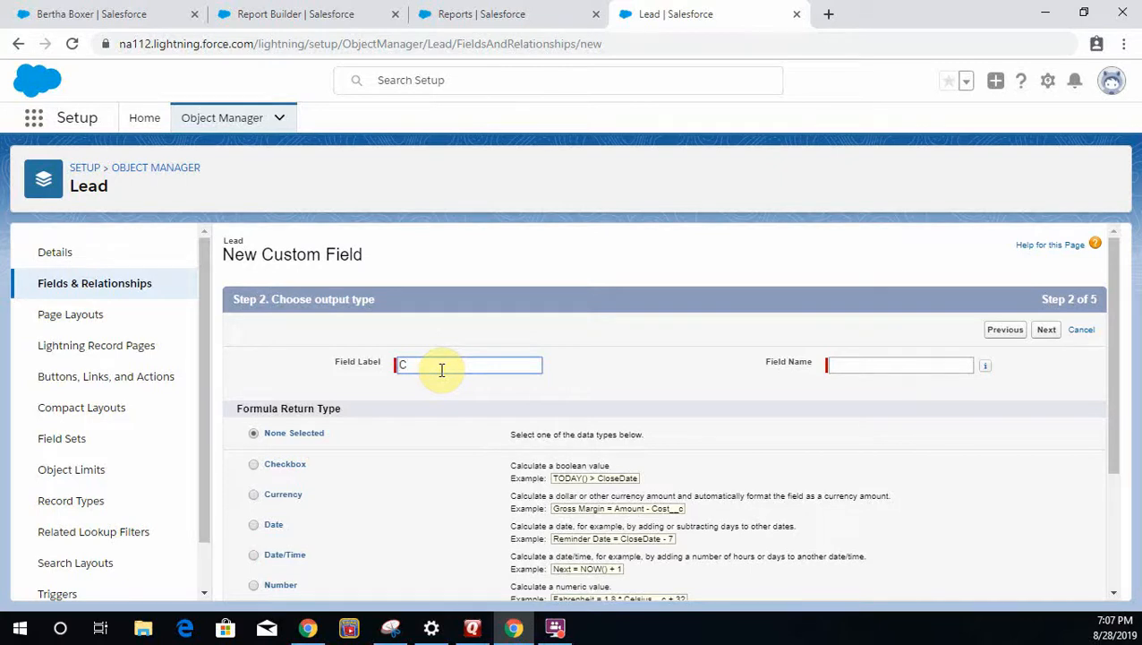
type("reate date/T")
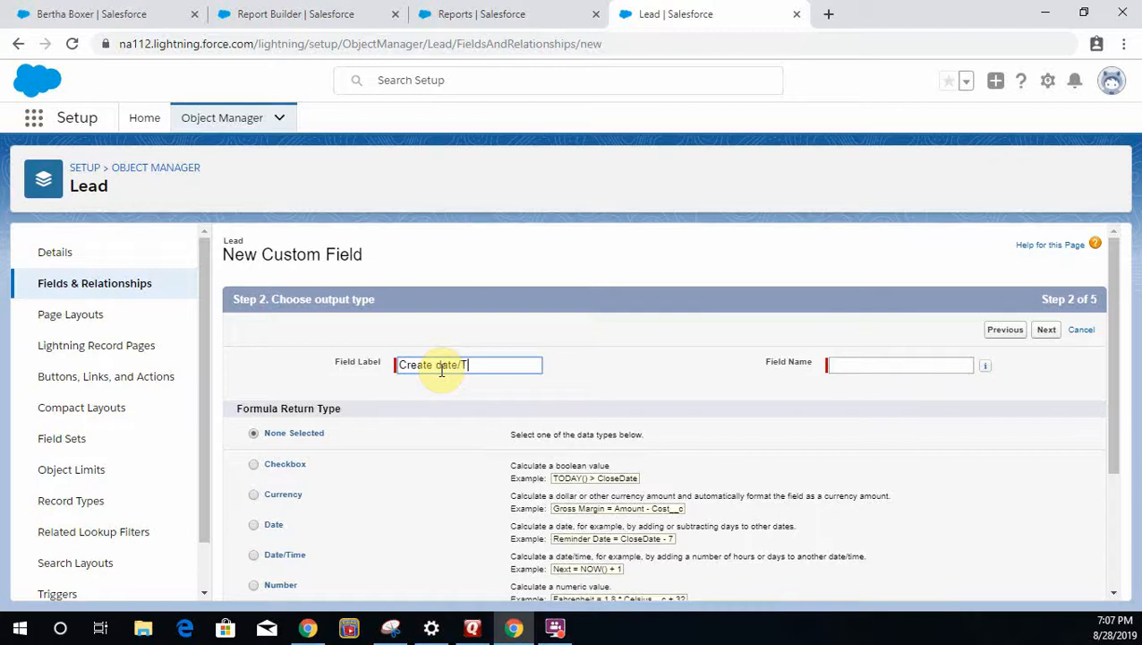
type("ime")
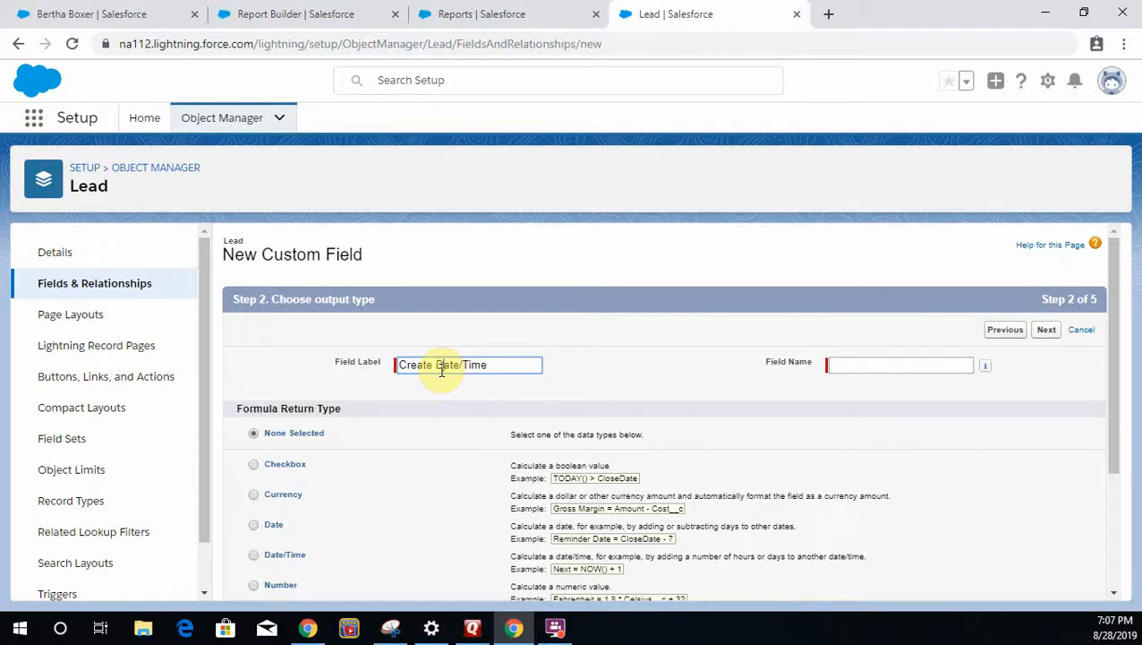
scroll("down", 3)
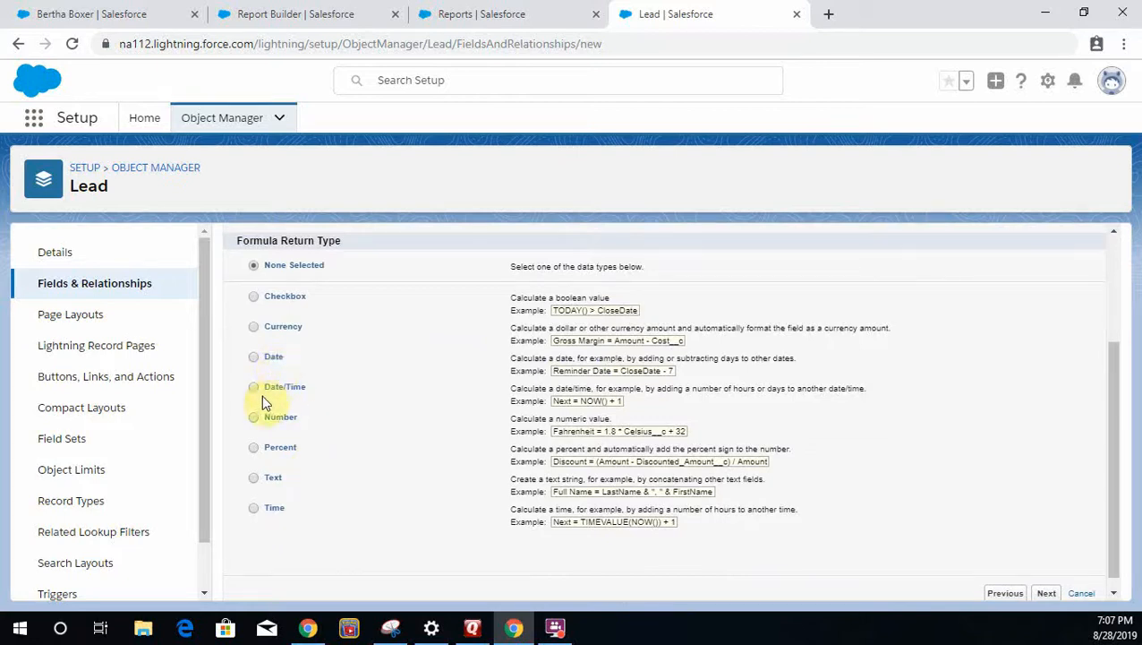
Set the return type to Date/Time, enter the formula CreatedDate, and save the field
left_click(255, 387)
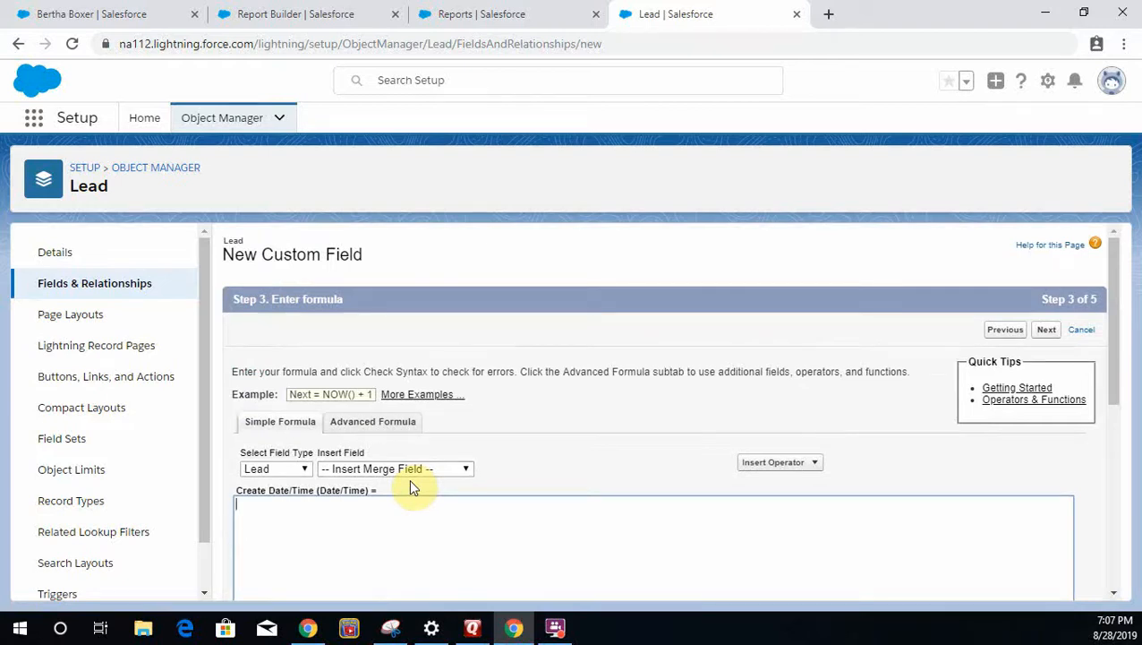
type("Creayt")
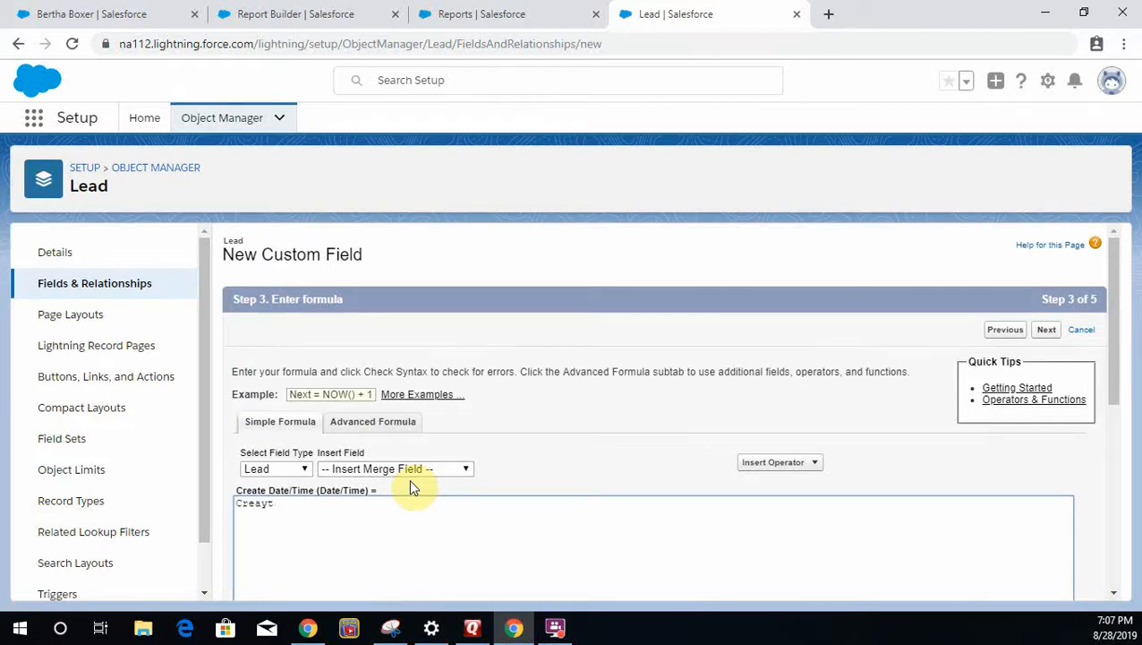
type("Created")
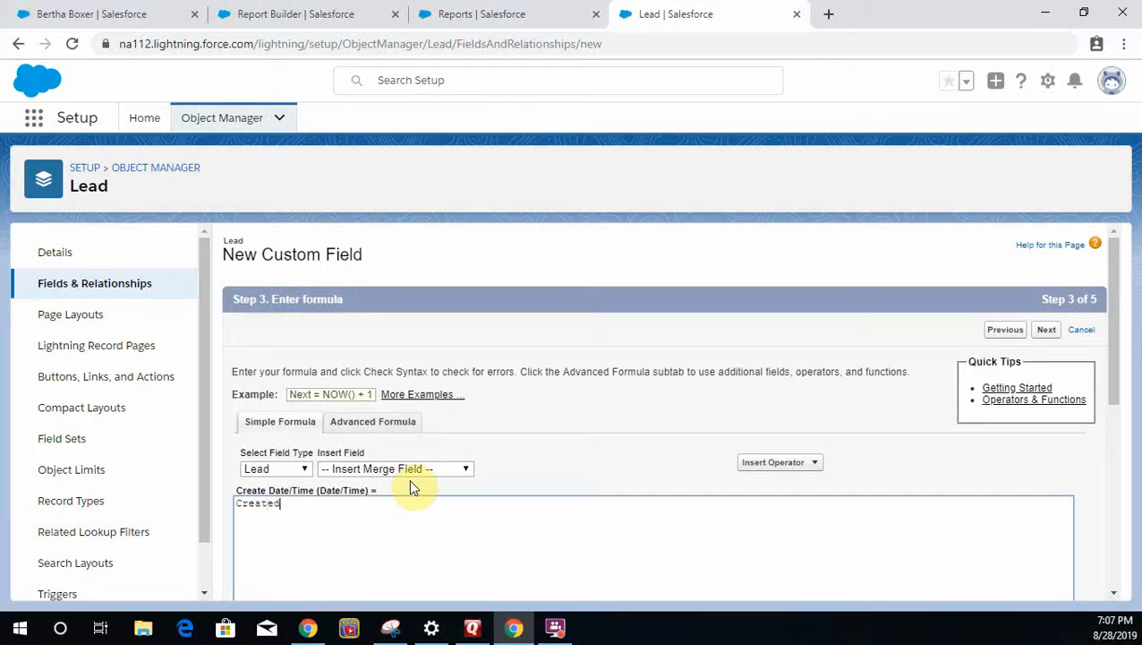
type("Date")
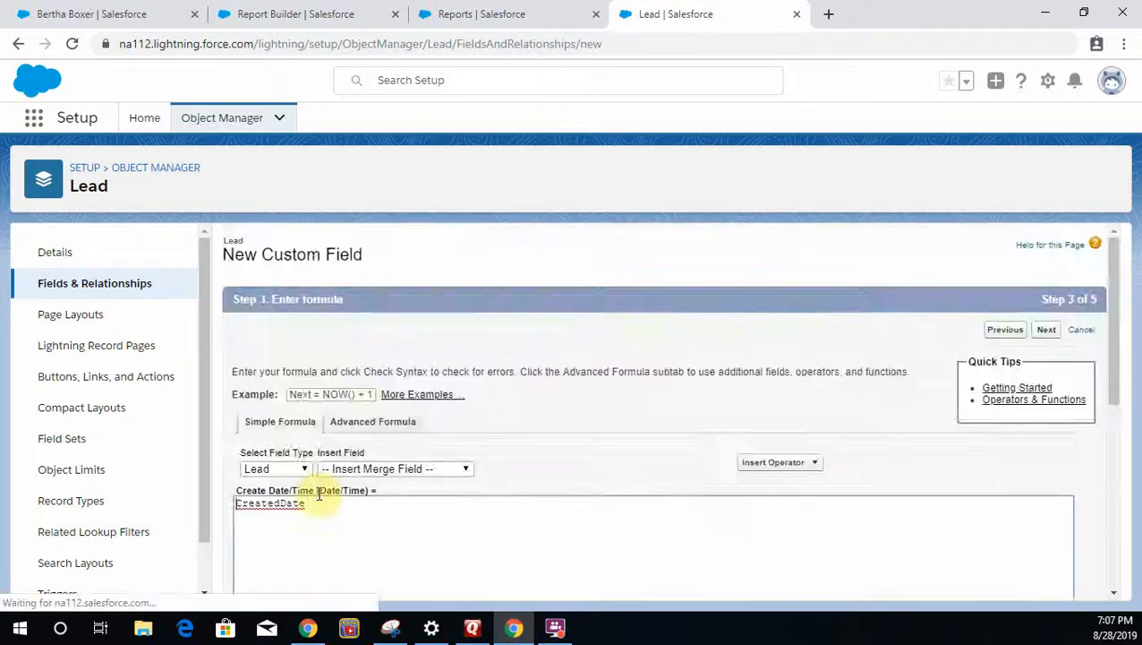
scroll("down", 3)
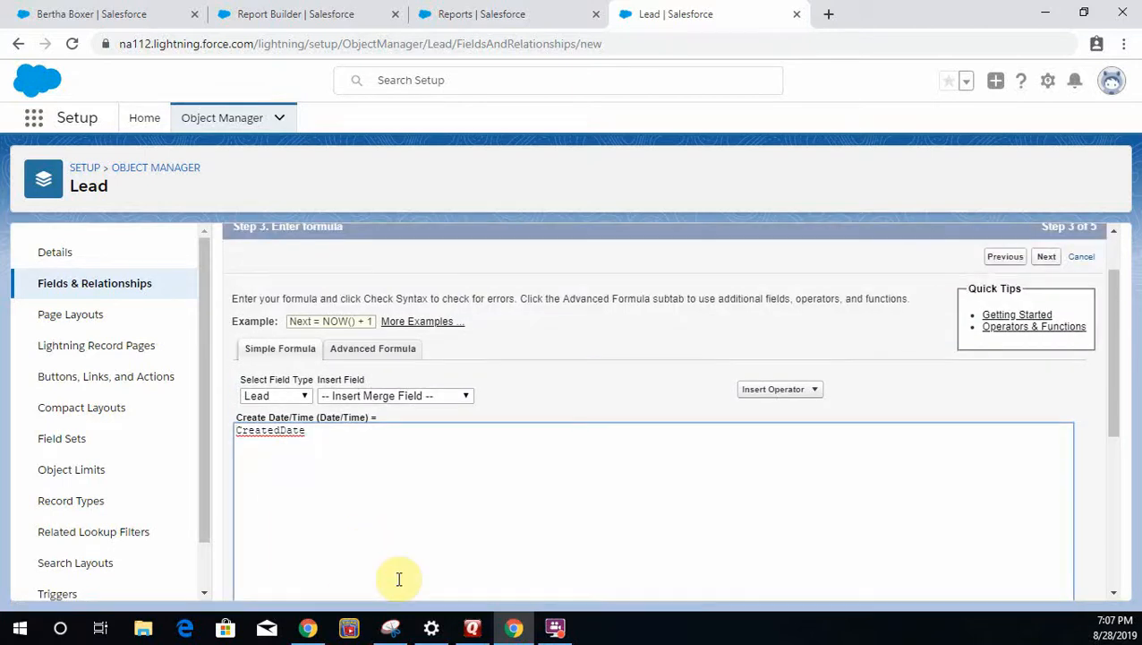
scroll("down", 3)
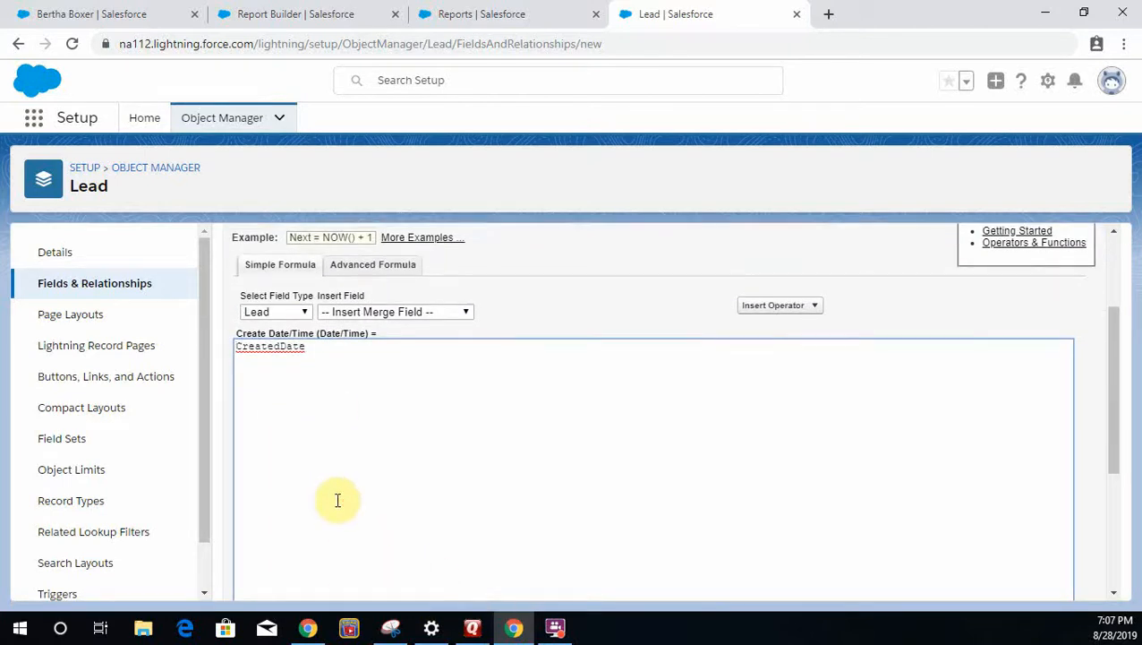
scroll("down", 3)
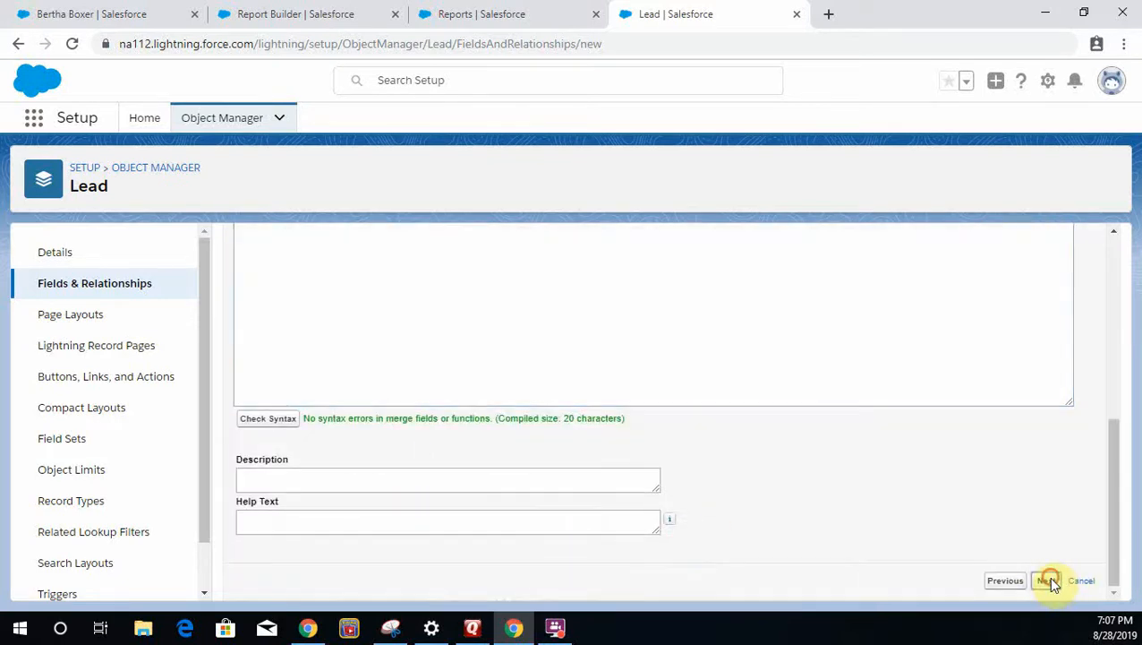
left_click(1046, 580)
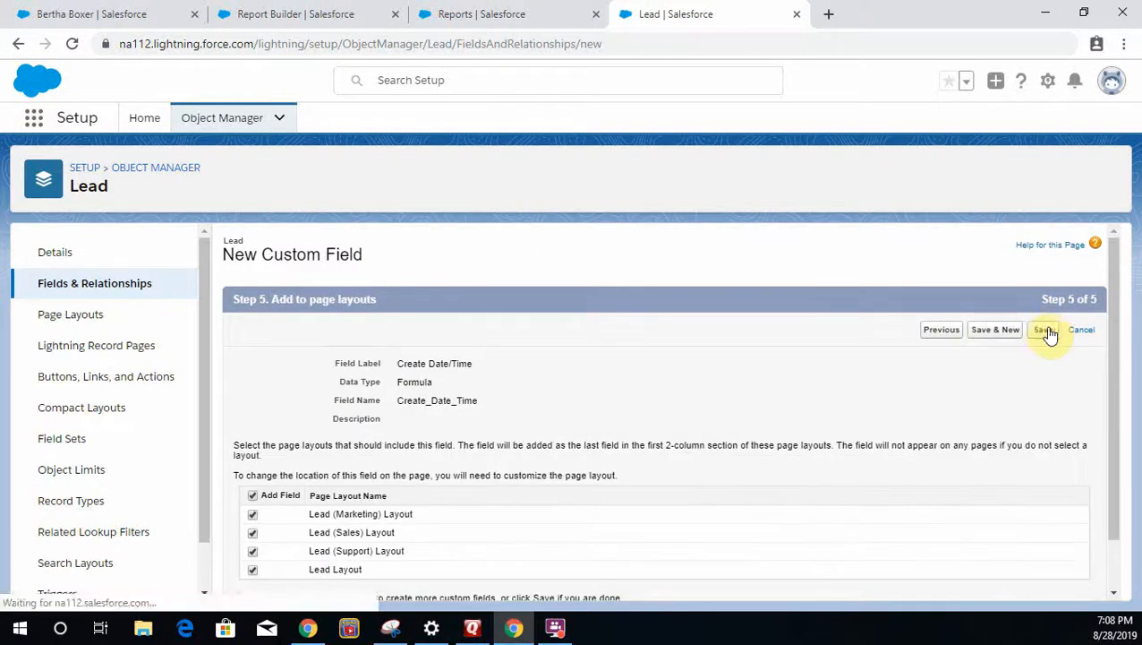
left_click(1044, 330)
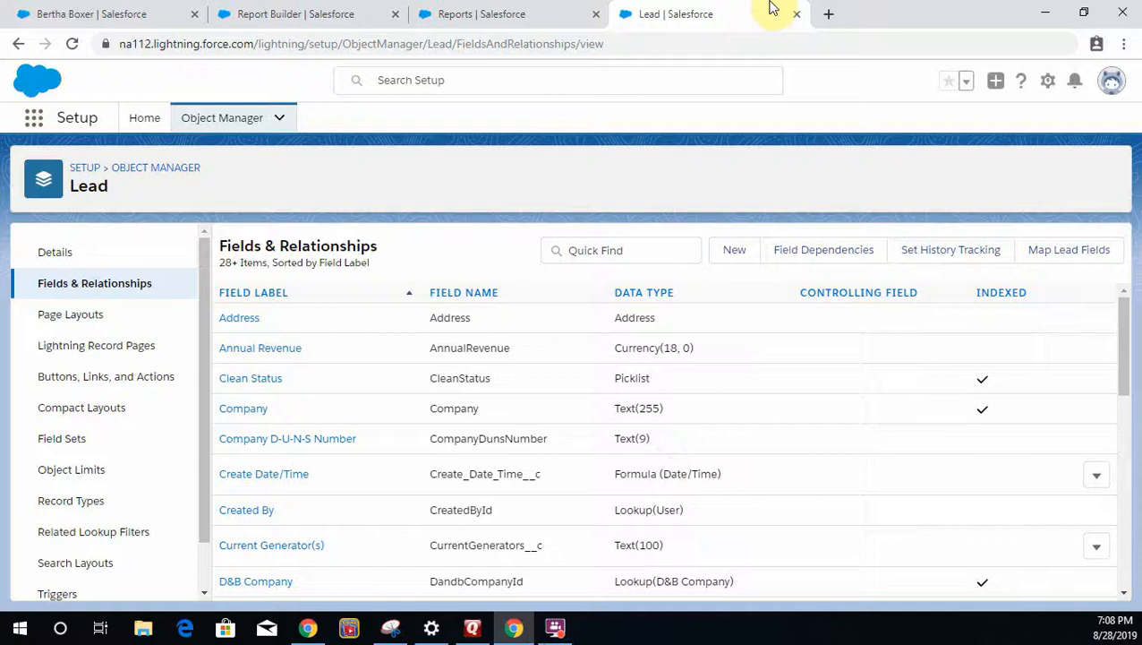
Create a new Leads report and search its columns for 'cre' to find Create Date/Time
left_click(480, 14)
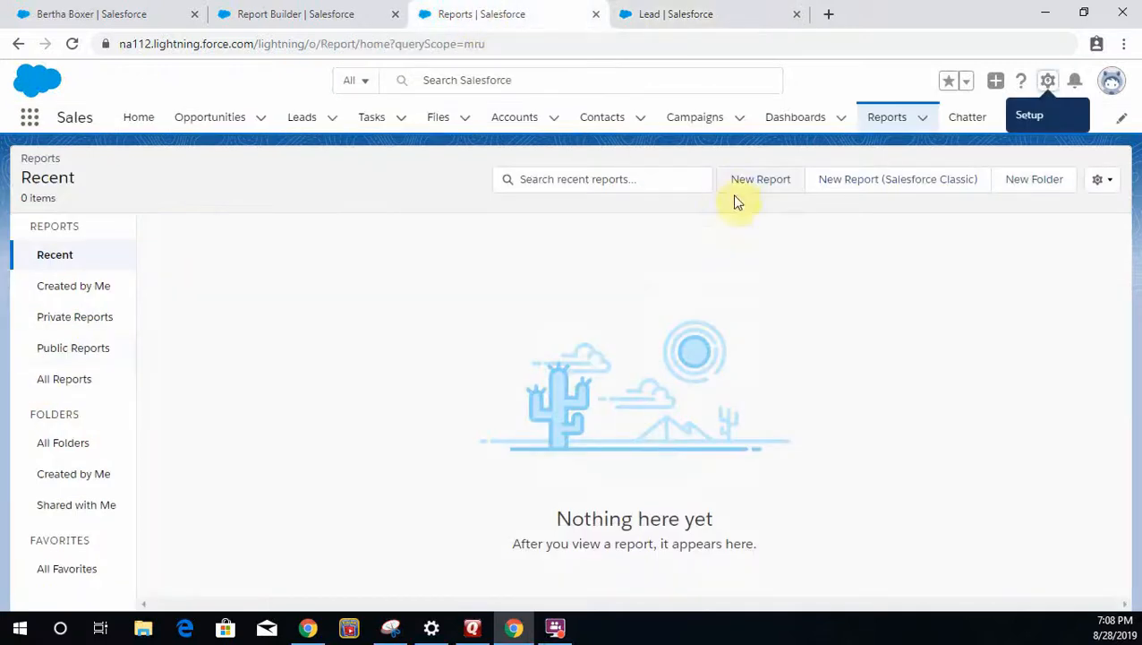
left_click(759, 179)
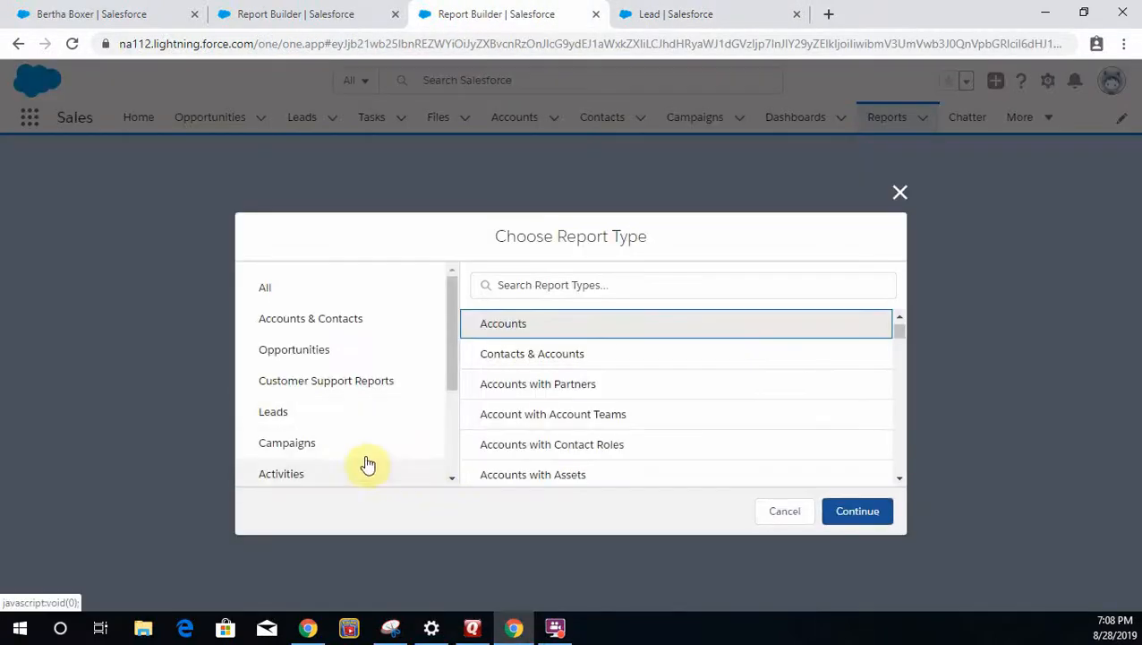
left_click(272, 410)
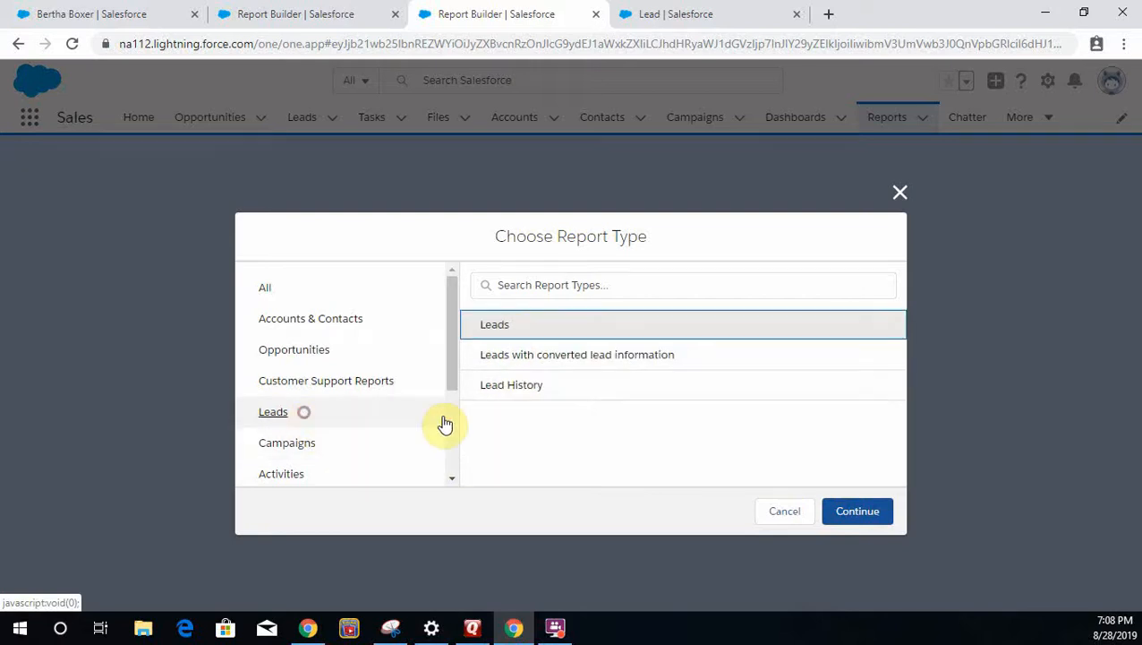
left_click(856, 510)
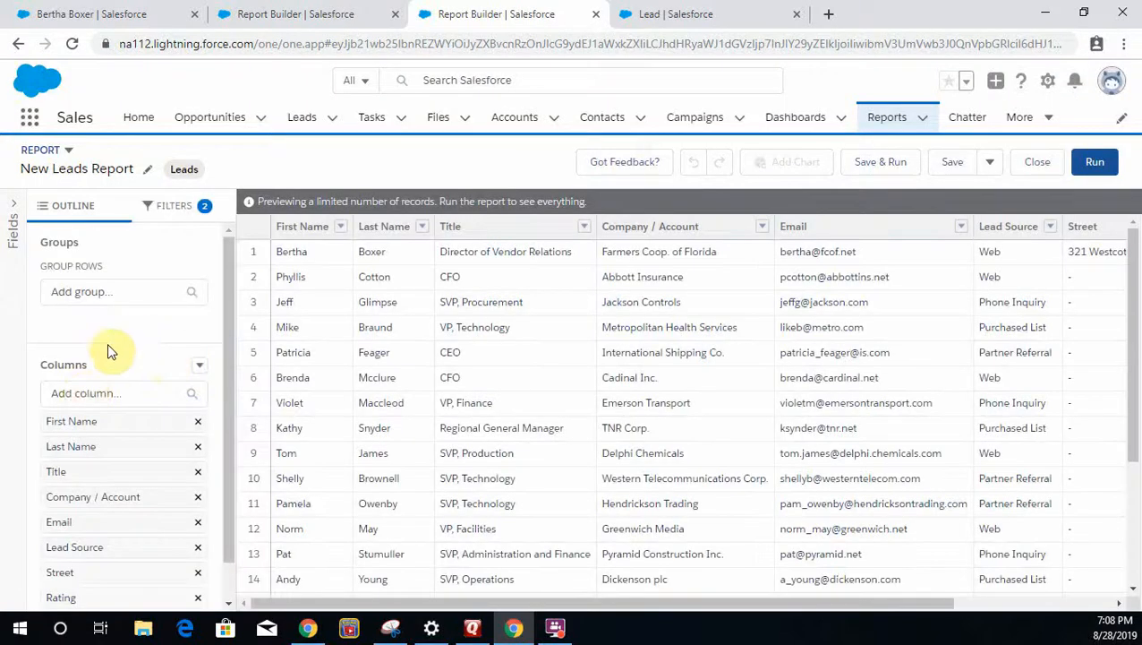
type("creat")
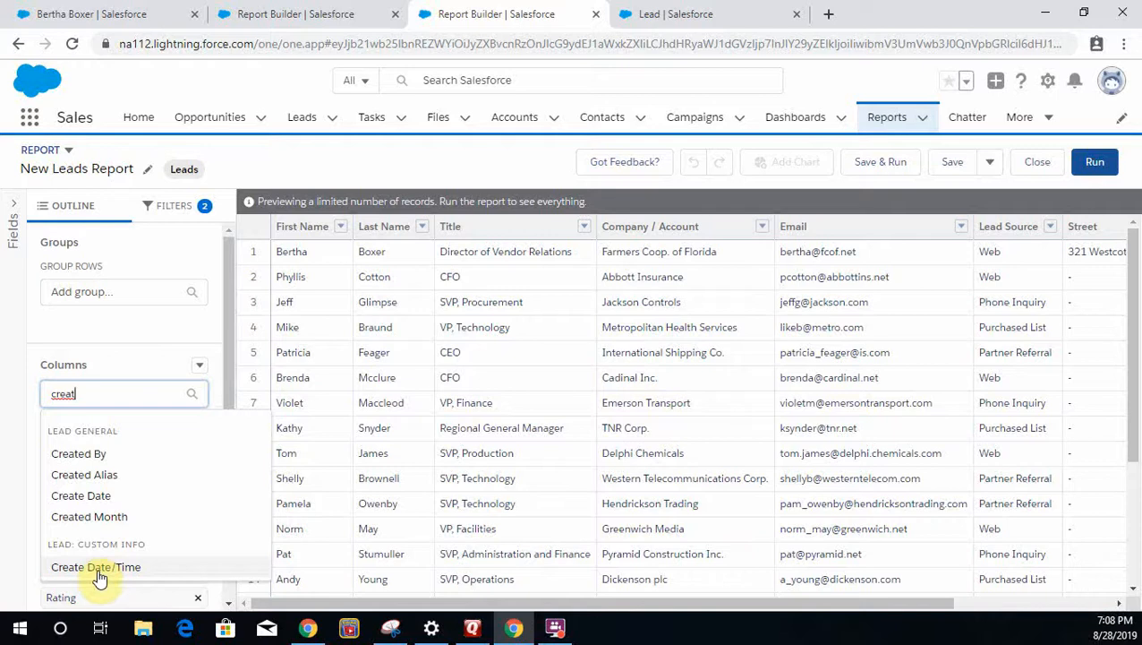
mouse_move(129, 577)
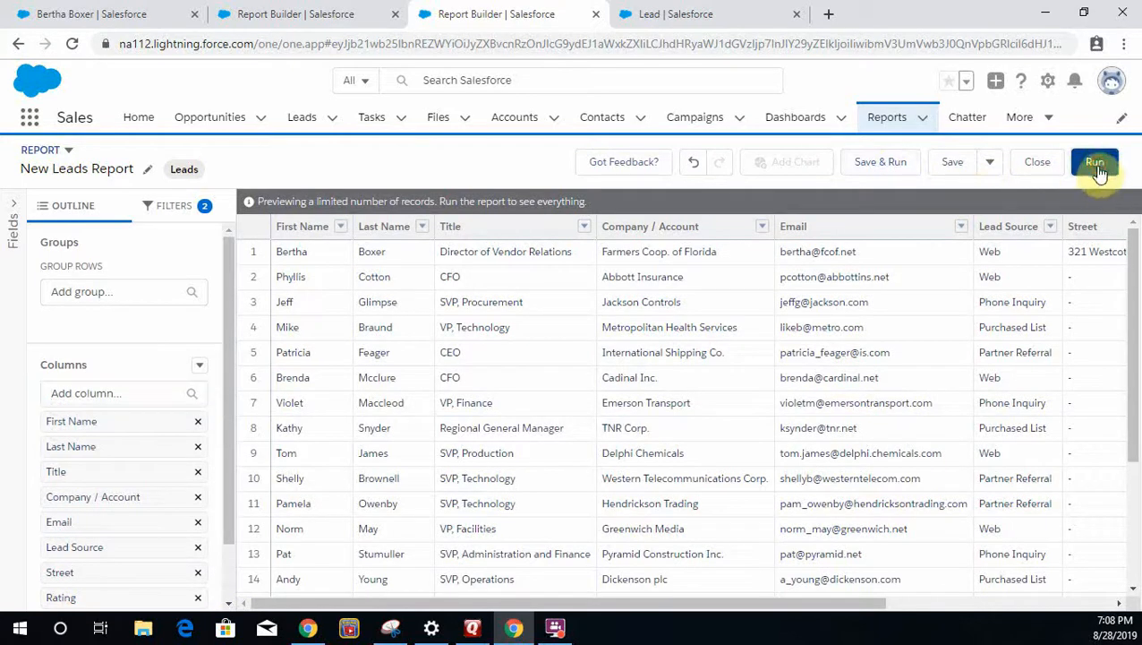
Run the report so each lead lists its Create Date/Time value
left_click(1096, 162)
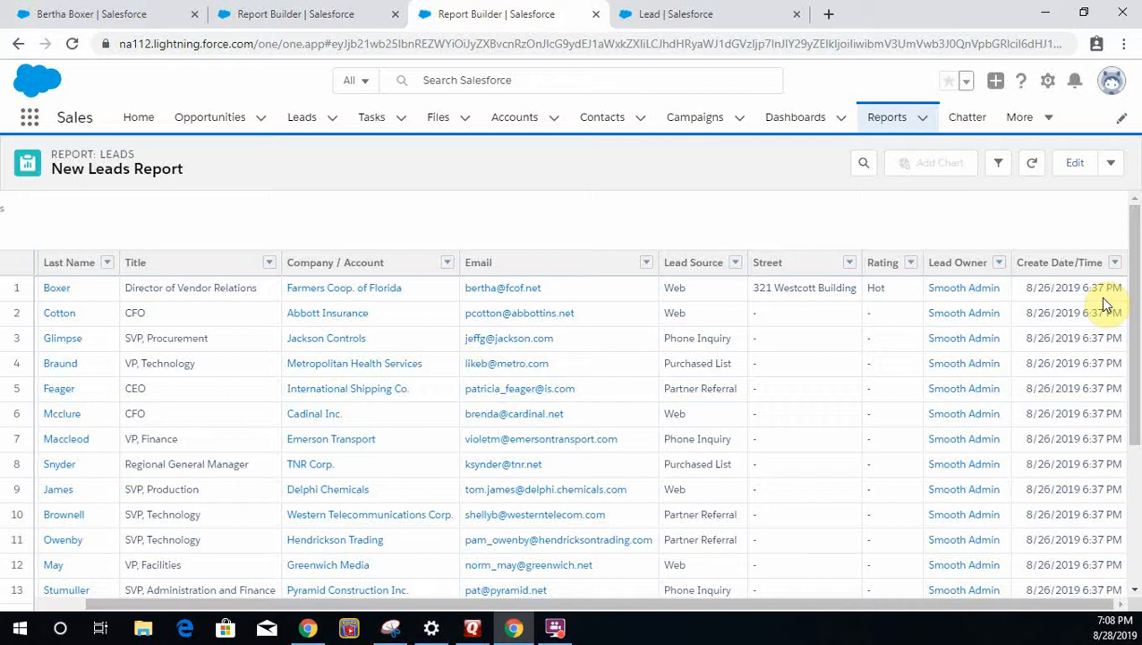
mouse_move(1082, 552)
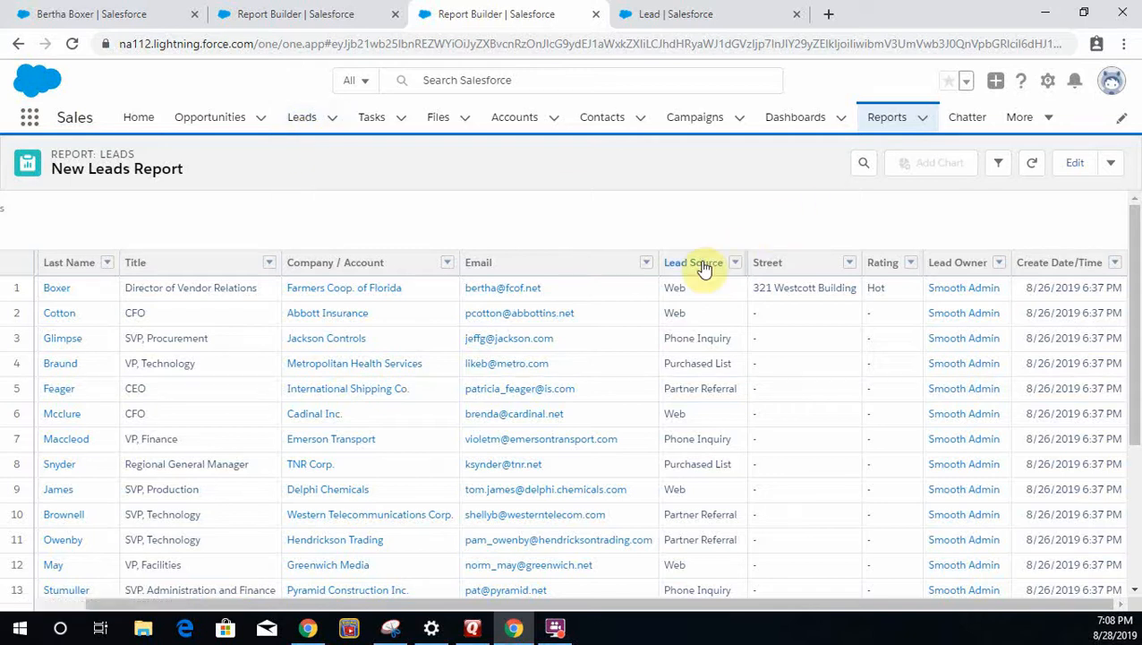
mouse_move(903, 293)
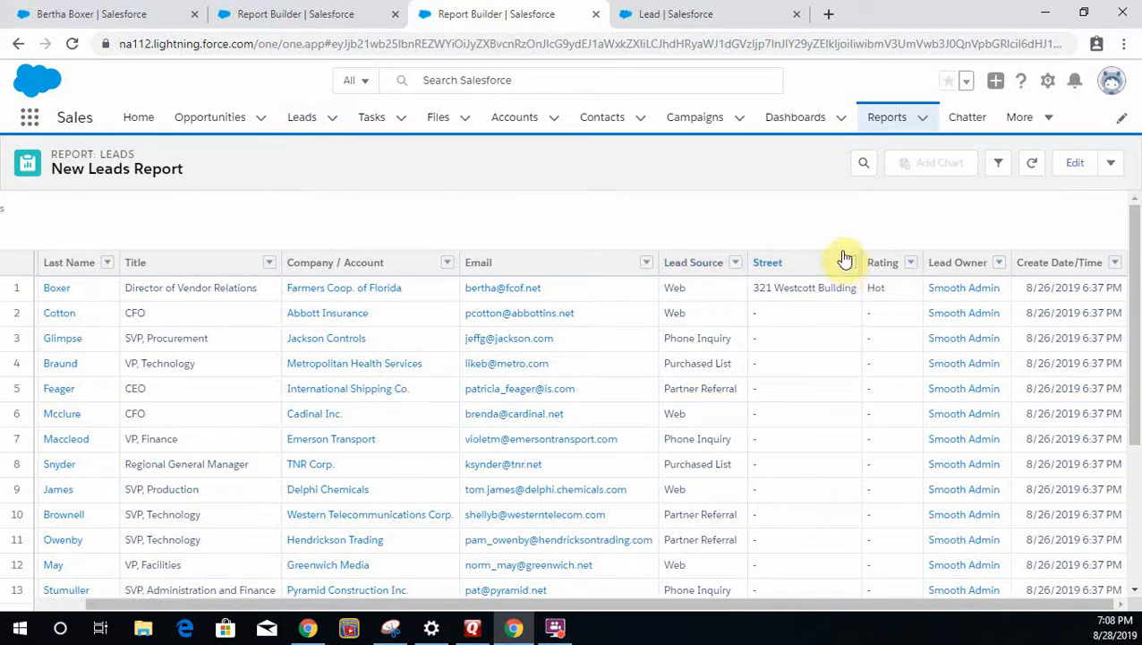
mouse_move(841, 258)
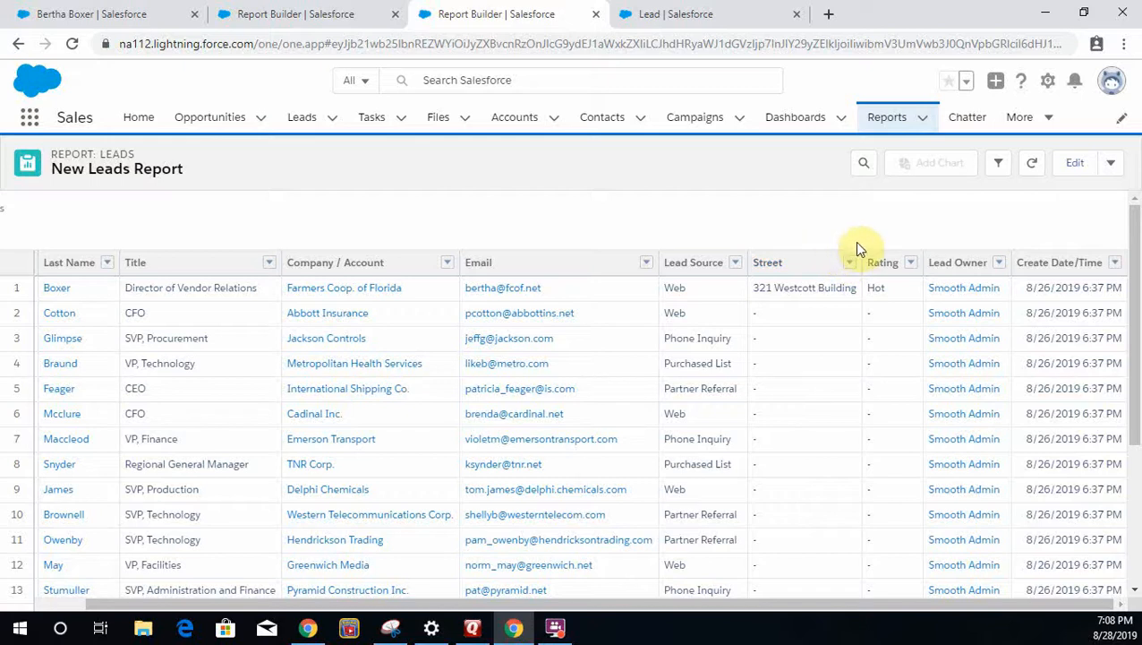
mouse_move(853, 249)
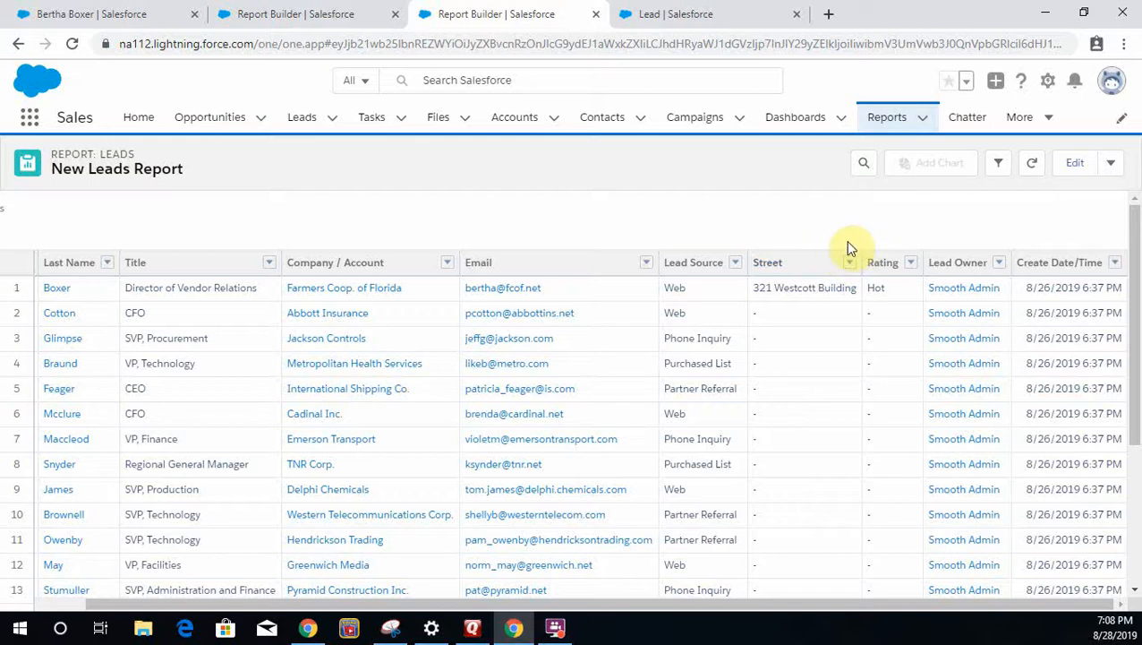
mouse_move(848, 222)
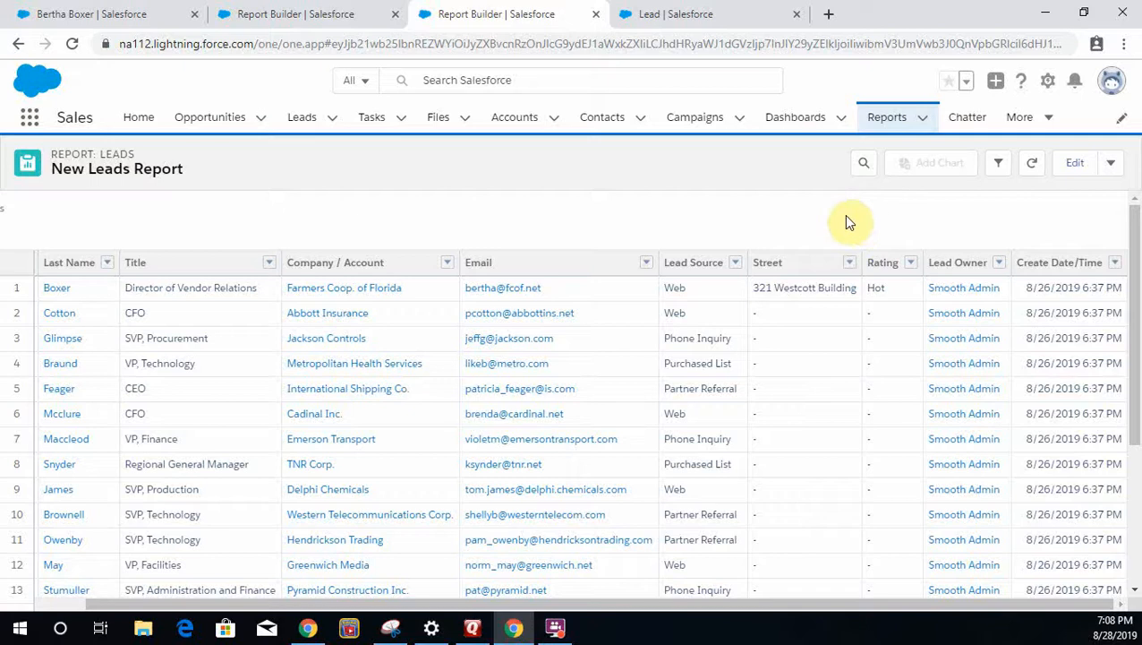